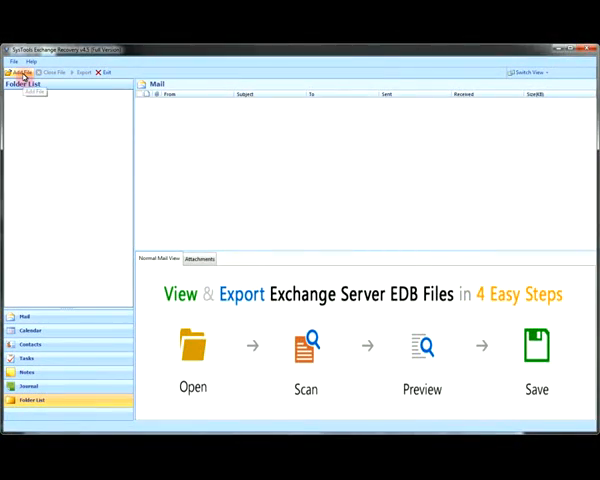
# Browse to the Exchange EDB file, confirm it and start scanning so its mailboxes load
pyautogui.click(22, 72)
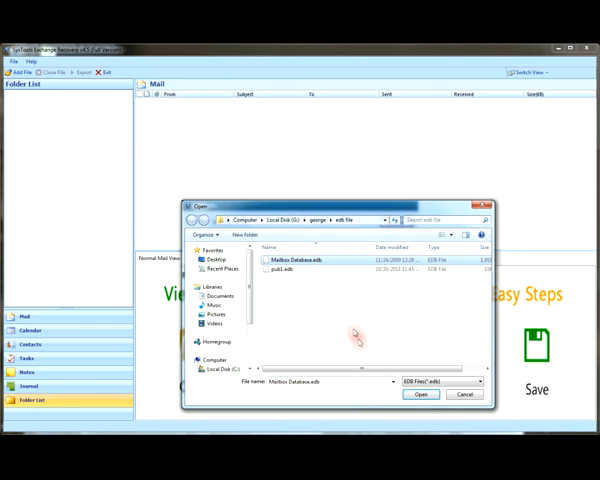
pyautogui.click(420, 394)
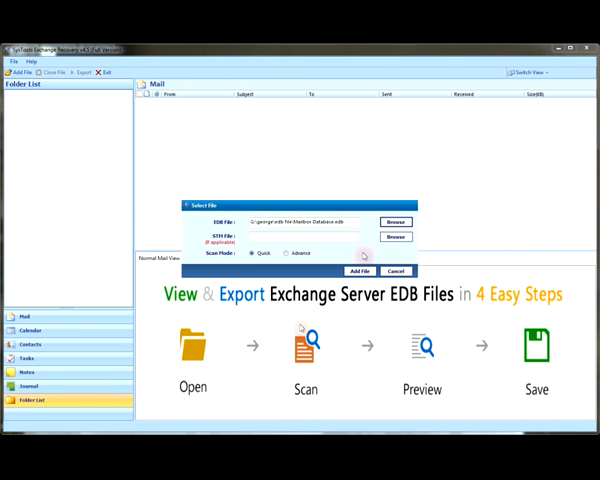
pyautogui.moveTo(396, 236)
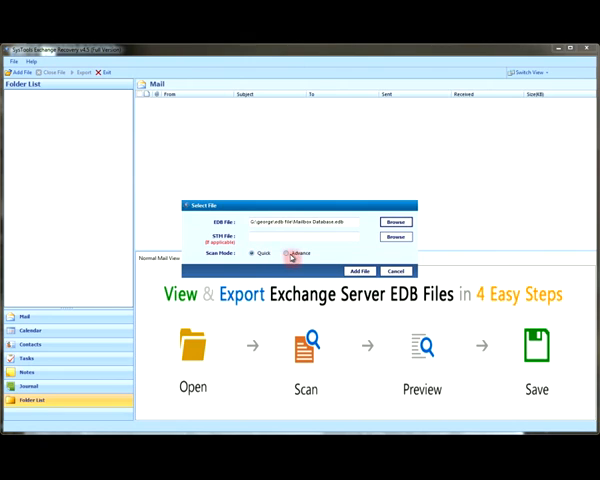
pyautogui.click(360, 272)
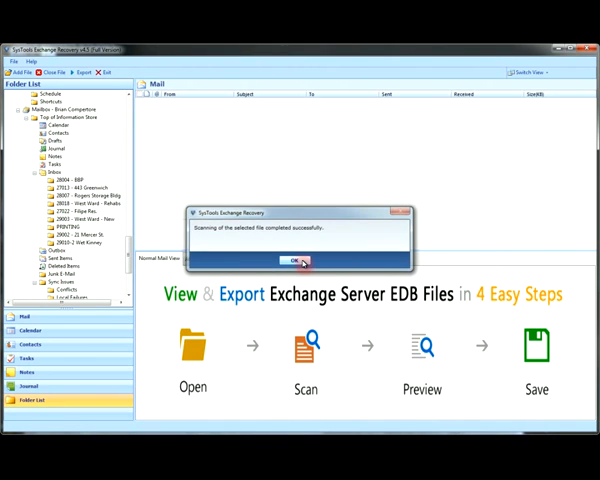
# Dismiss the scan-complete message, collapse the mailbox node and clear the folder tip
pyautogui.click(296, 260)
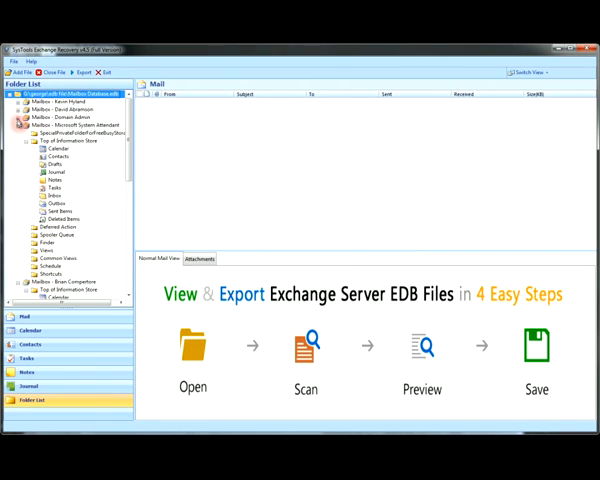
pyautogui.click(20, 132)
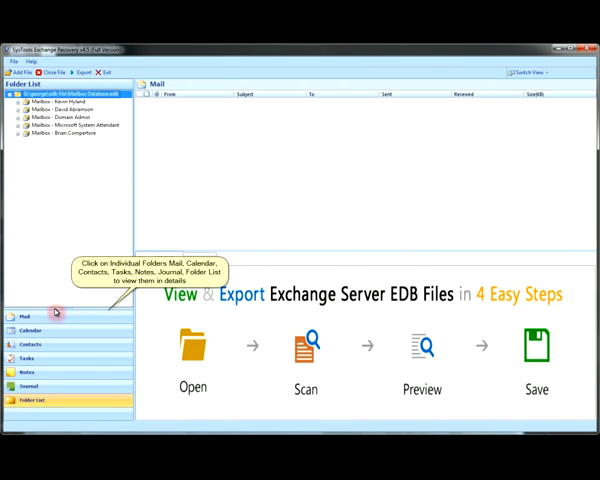
pyautogui.click(24, 316)
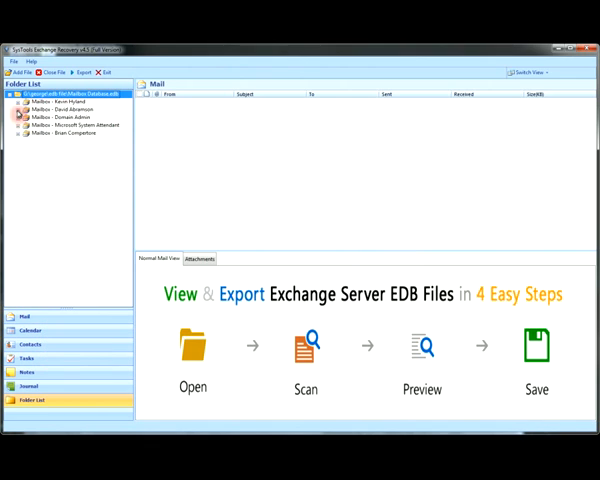
# Expand the first mailbox, show its Inbox messages and preview one email
pyautogui.click(20, 100)
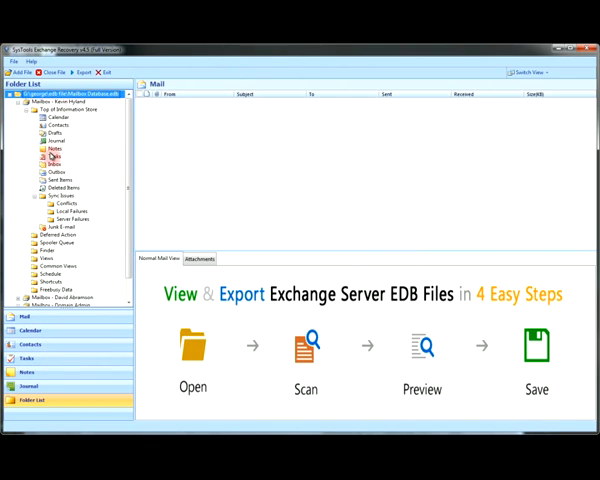
pyautogui.click(54, 164)
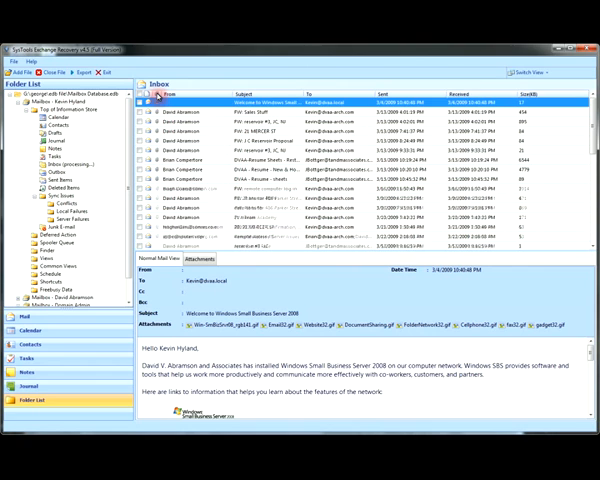
pyautogui.click(300, 160)
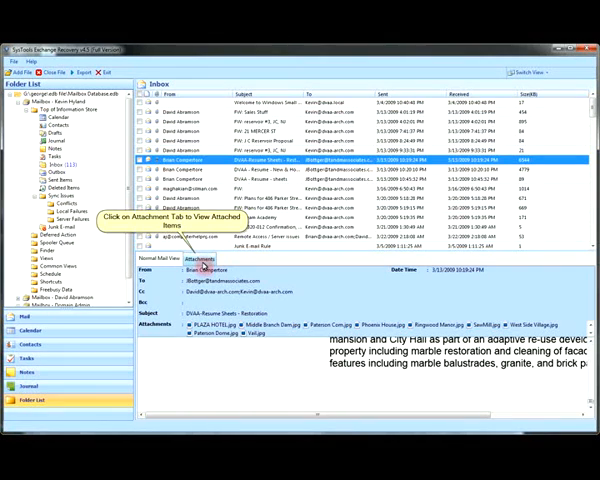
# Show the email's attachments list and preview several attached images in turn
pyautogui.click(200, 260)
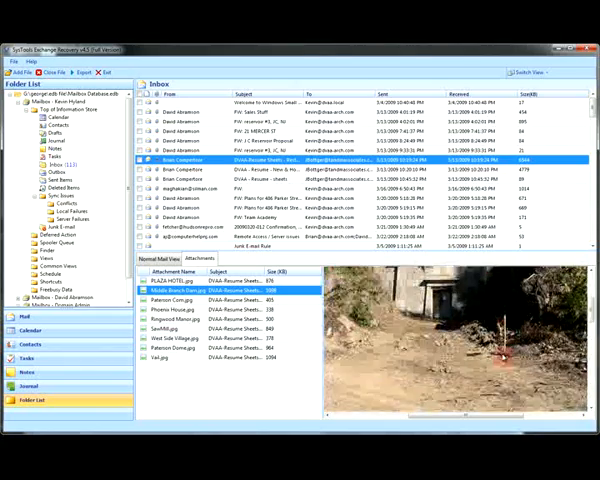
pyautogui.click(180, 300)
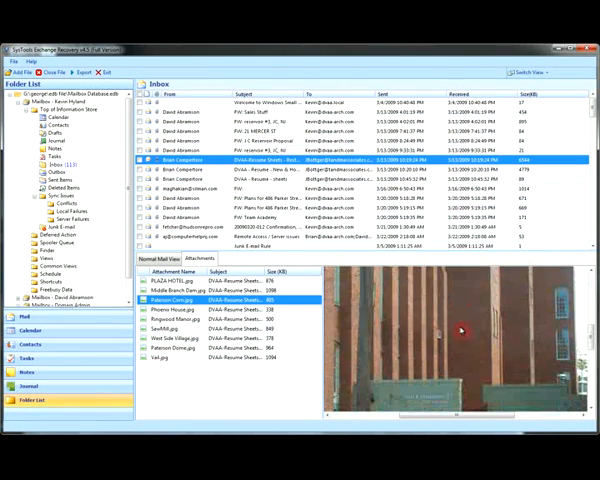
pyautogui.click(230, 320)
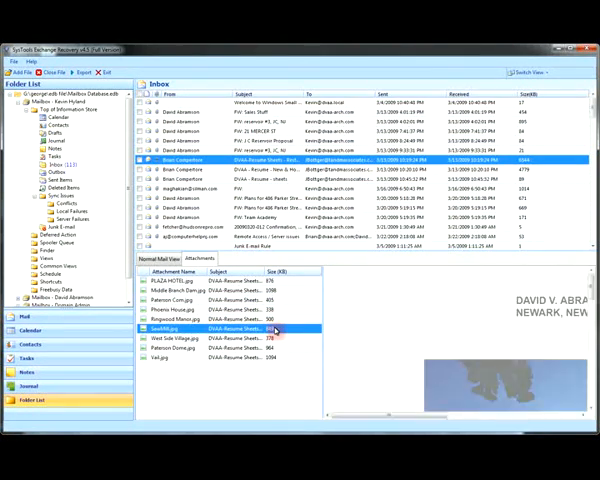
pyautogui.click(200, 348)
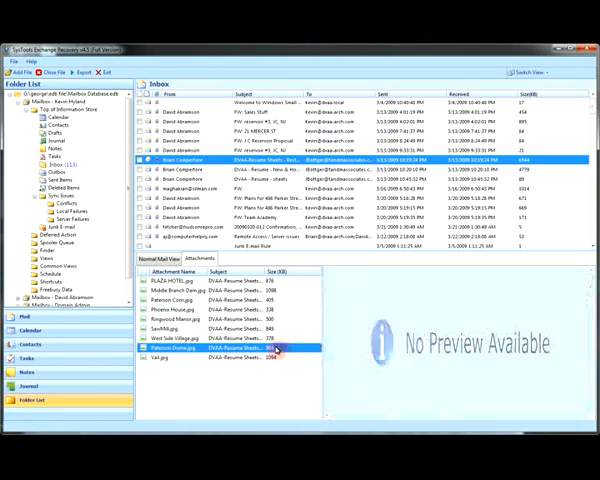
pyautogui.click(170, 356)
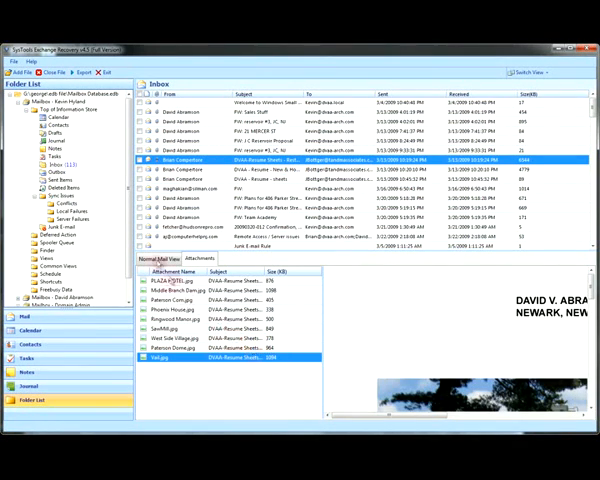
pyautogui.click(50, 164)
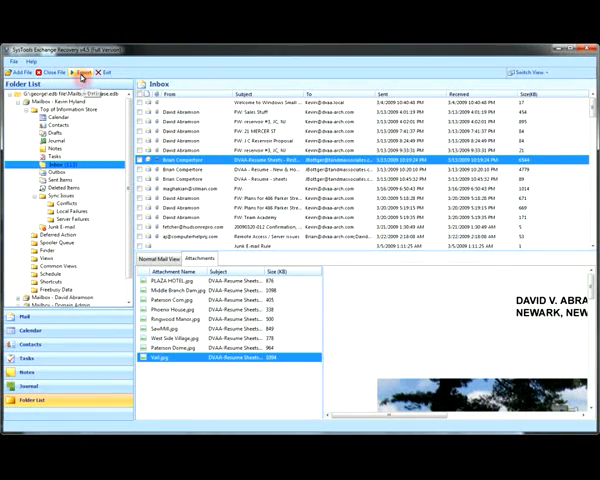
# Start an EML export of the mailbox data and bring up the destination folder picker
pyautogui.click(84, 72)
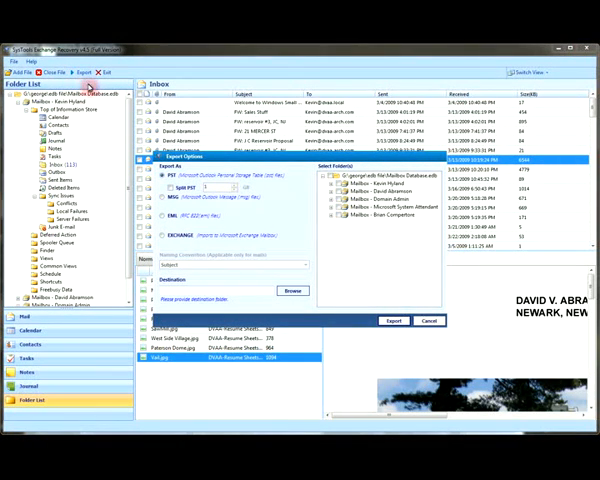
pyautogui.moveTo(170, 218)
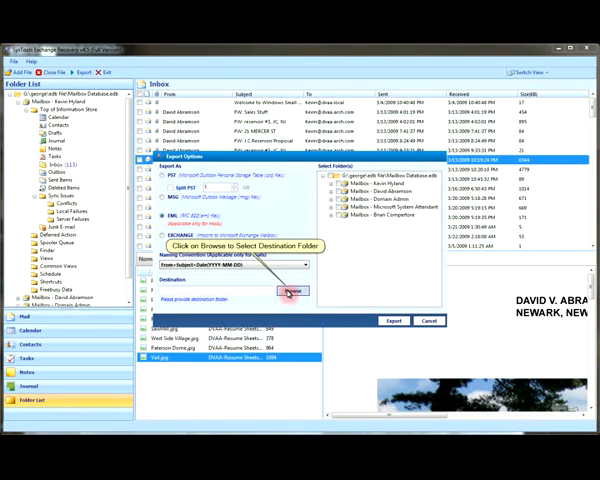
pyautogui.click(292, 292)
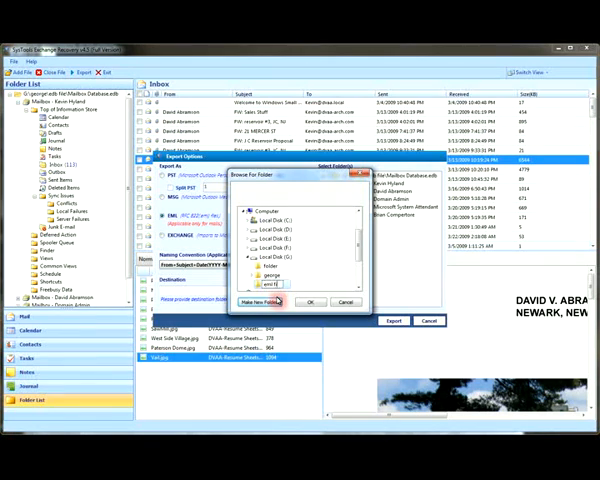
# Confirm the destination folder and run the email export to completion
pyautogui.click(310, 302)
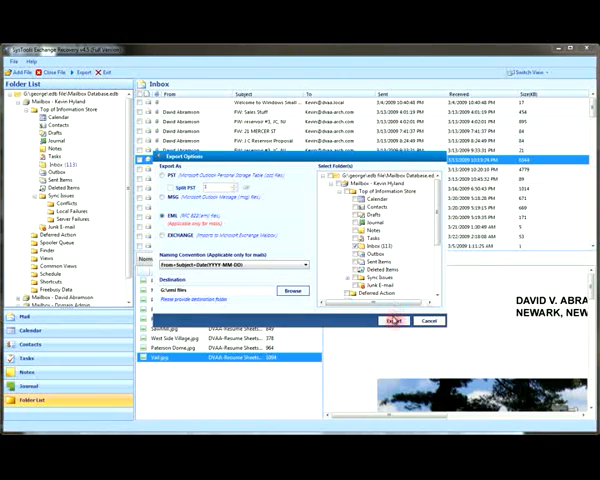
pyautogui.click(392, 320)
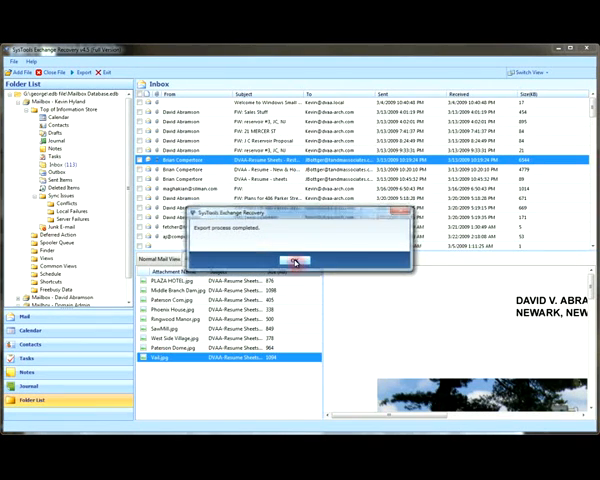
# Dismiss the completion message and save the export report
pyautogui.click(292, 260)
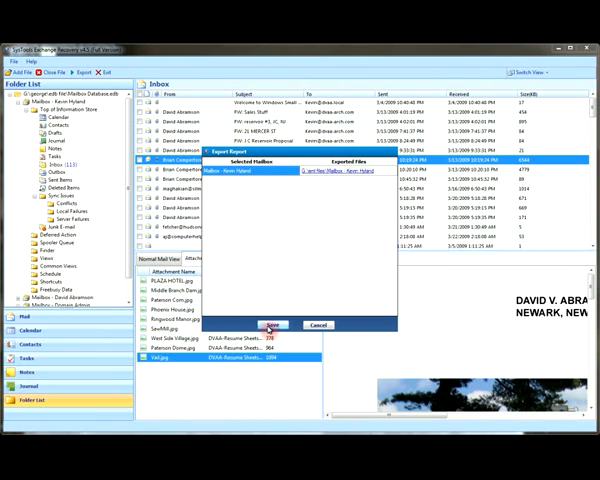
pyautogui.click(272, 324)
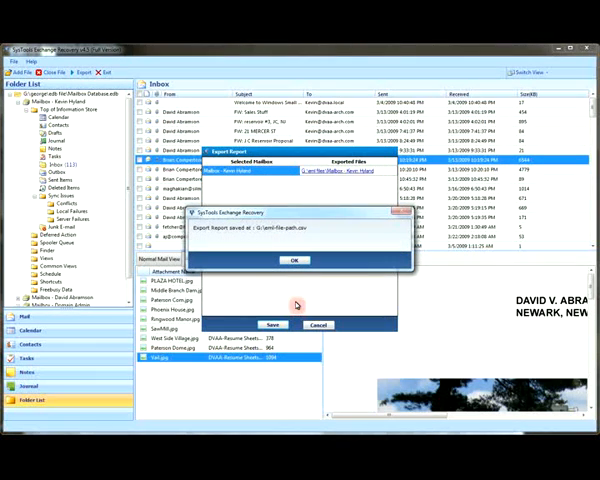
pyautogui.click(294, 260)
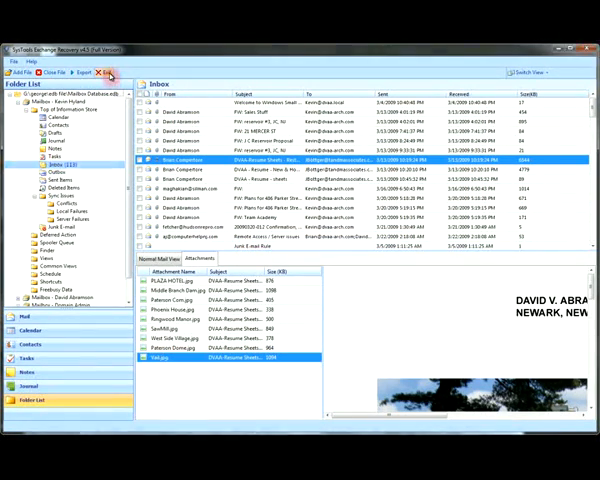
# Exit SysTools Exchange Recovery and confirm closing it
pyautogui.click(104, 72)
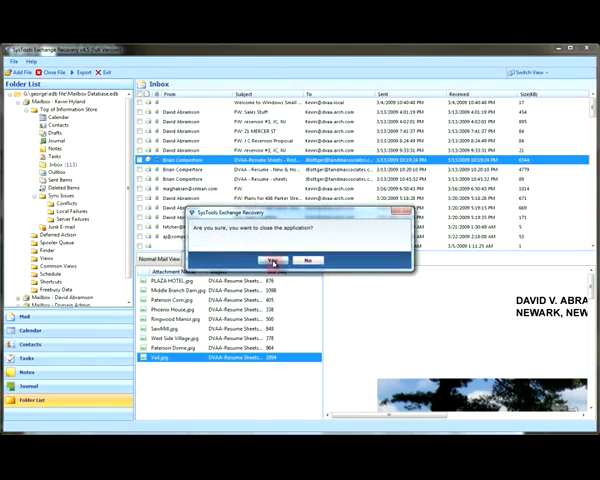
pyautogui.click(274, 260)
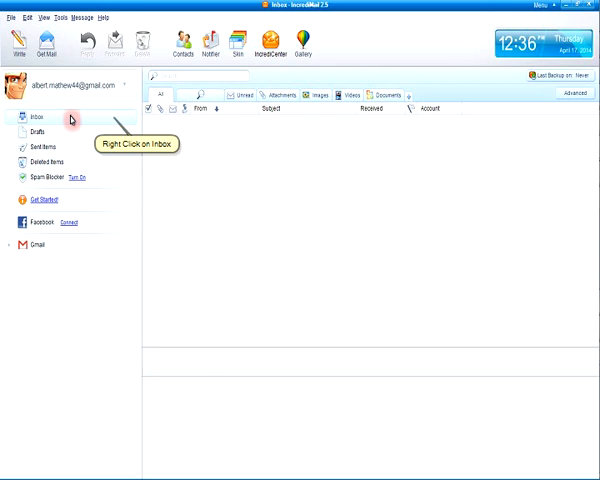
# Create a new mail folder from the Inbox context menu under Gmail and select it
pyautogui.rightClick(34, 116)
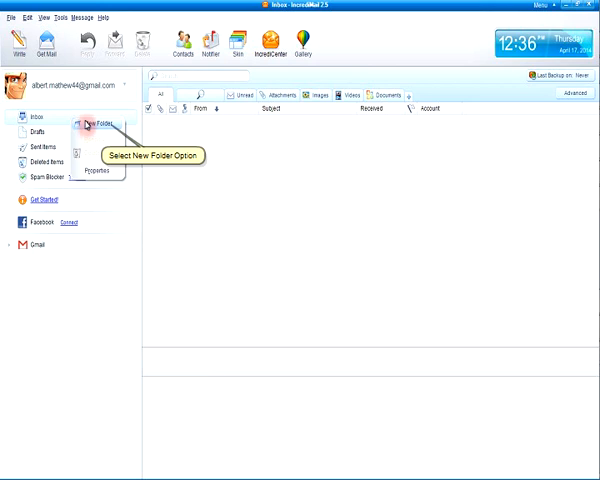
pyautogui.click(96, 126)
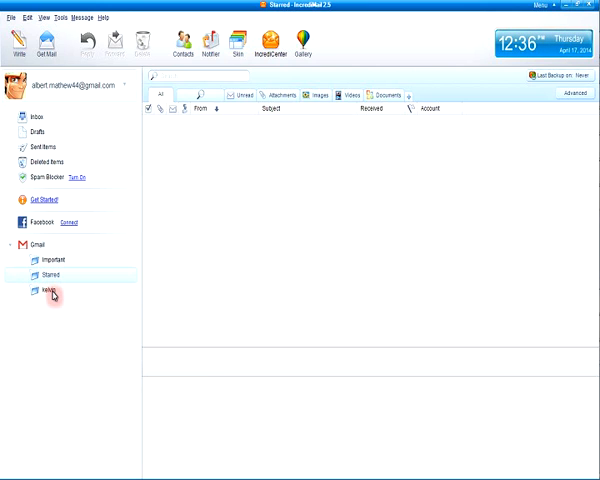
pyautogui.click(50, 296)
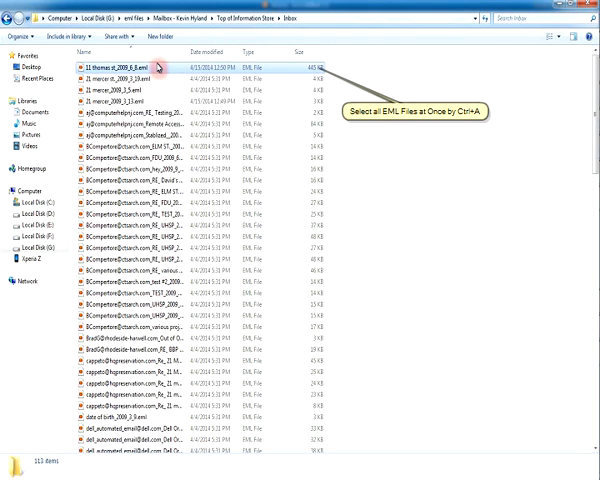
# Select all exported EML files in the Inbox folder with Ctrl+A
pyautogui.press('ctrl+a')
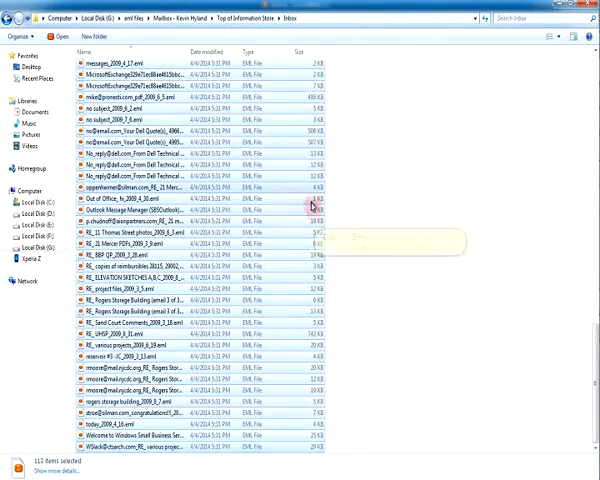
pyautogui.moveTo(312, 208)
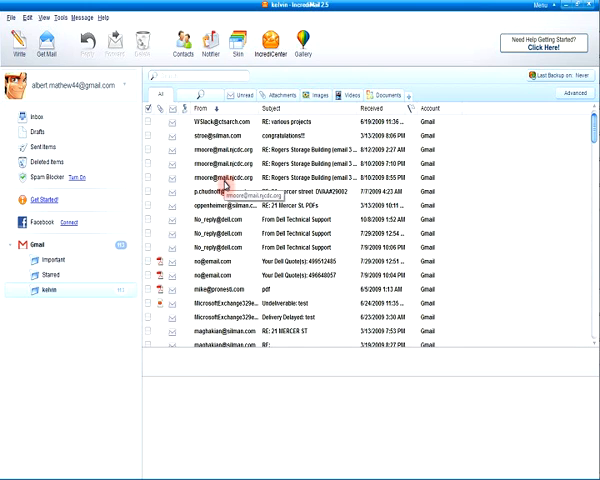
pyautogui.moveTo(592, 120)
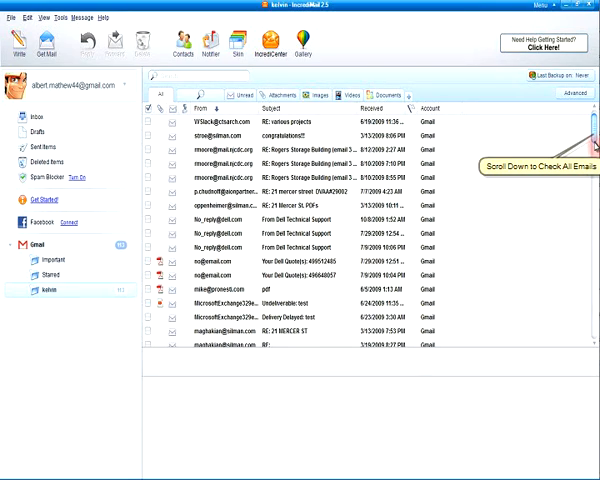
# Scroll down the imported message list in the new folder to check the emails
pyautogui.scroll(-3)
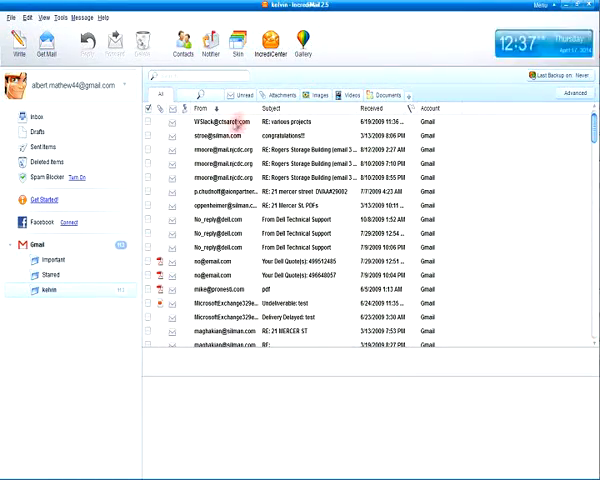
pyautogui.moveTo(240, 130)
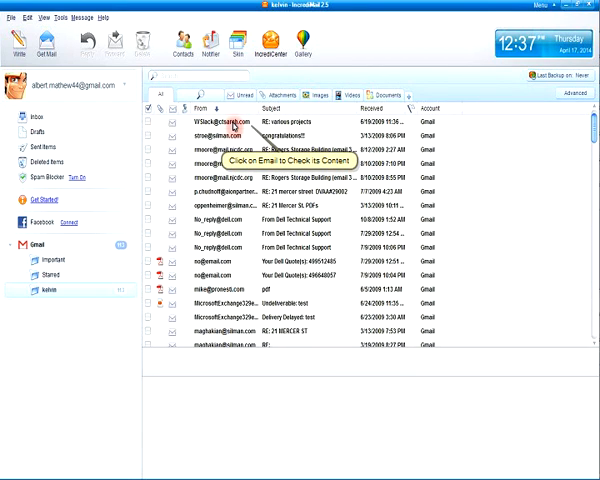